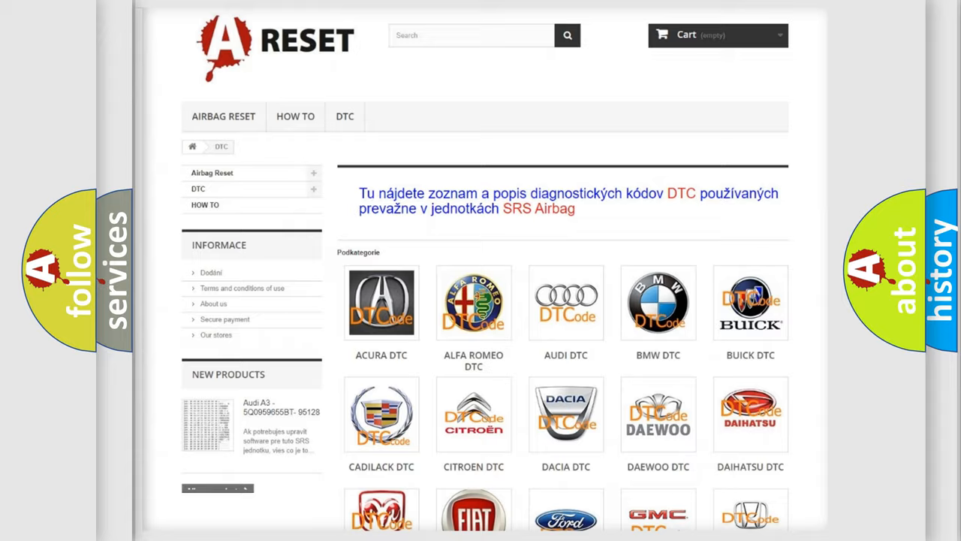
Scroll down the Dodge DTC list to the B129825 EVAP leak detection pump slide.
{"action": "scroll", "scroll_direction": "down", "scroll_amount": 3}
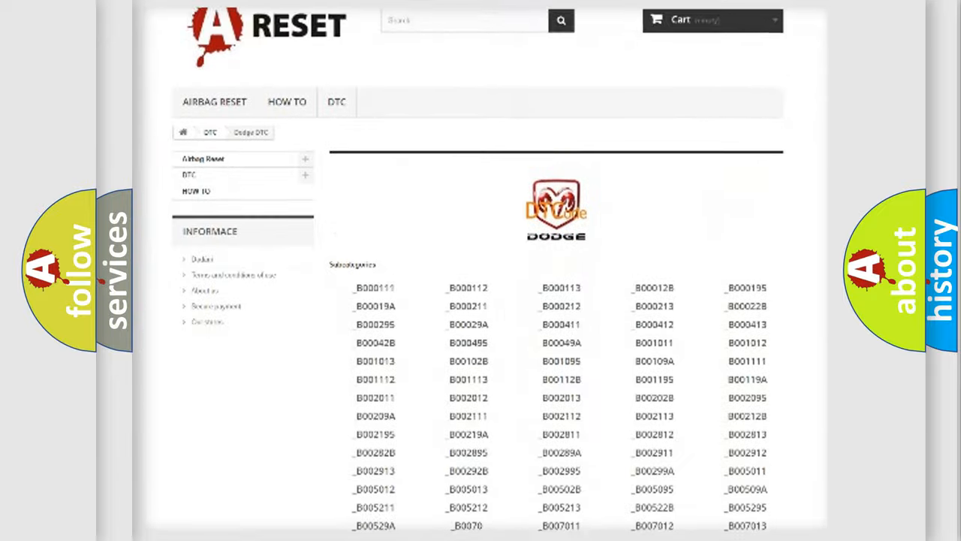
{"action": "scroll", "scroll_direction": "down", "scroll_amount": 3}
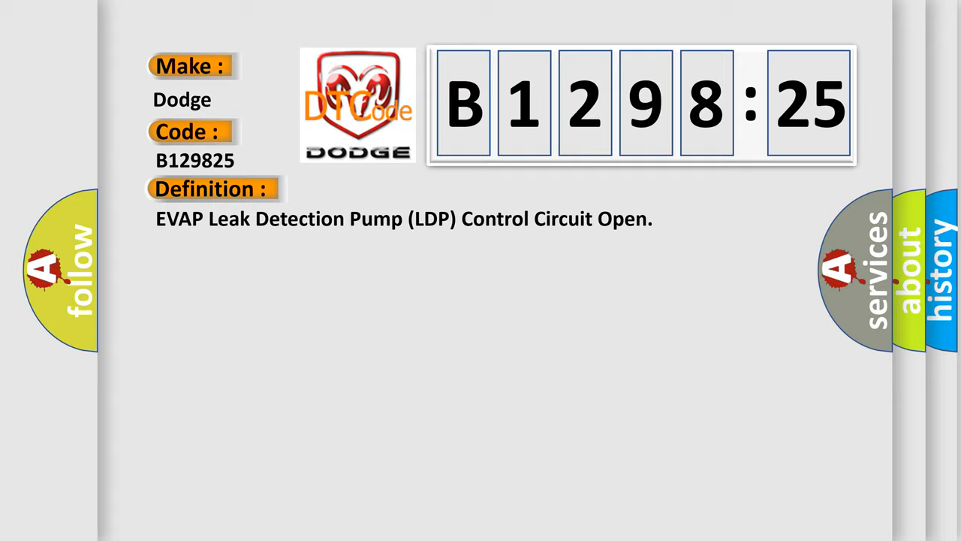
Advance the B129825 slide to show the test-conditions description, then causes like a faulty leak detection pump.
{"action": "left_click", "coordinate": [390, 188]}
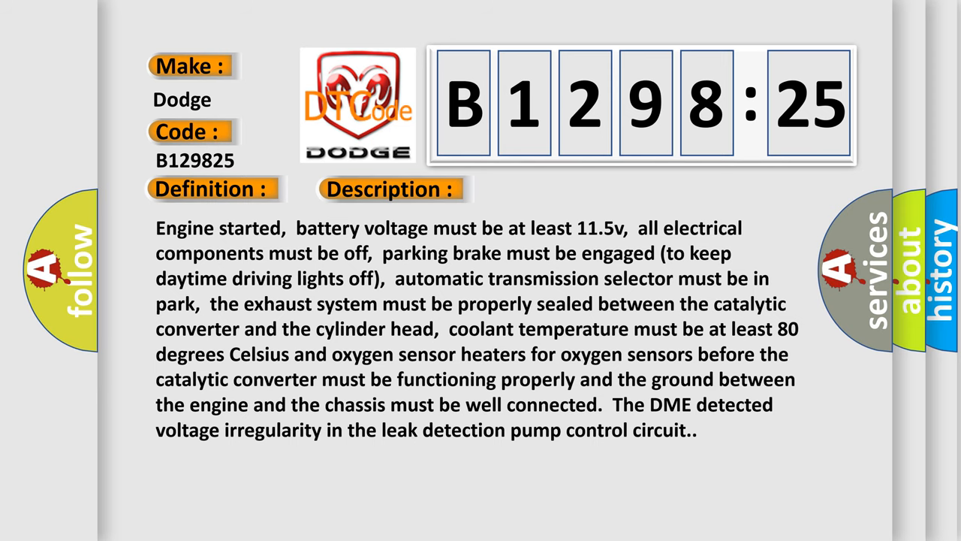
{"action": "left_click", "coordinate": [553, 188]}
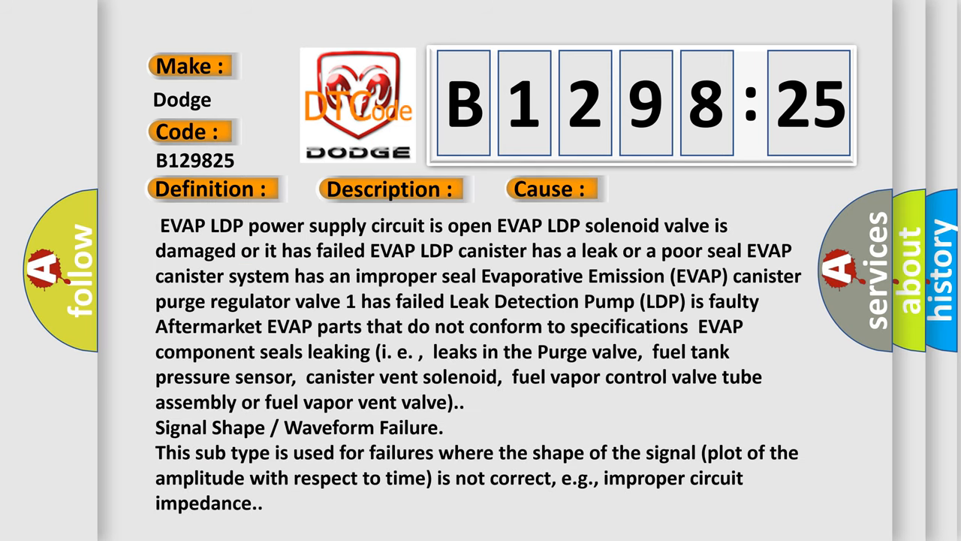